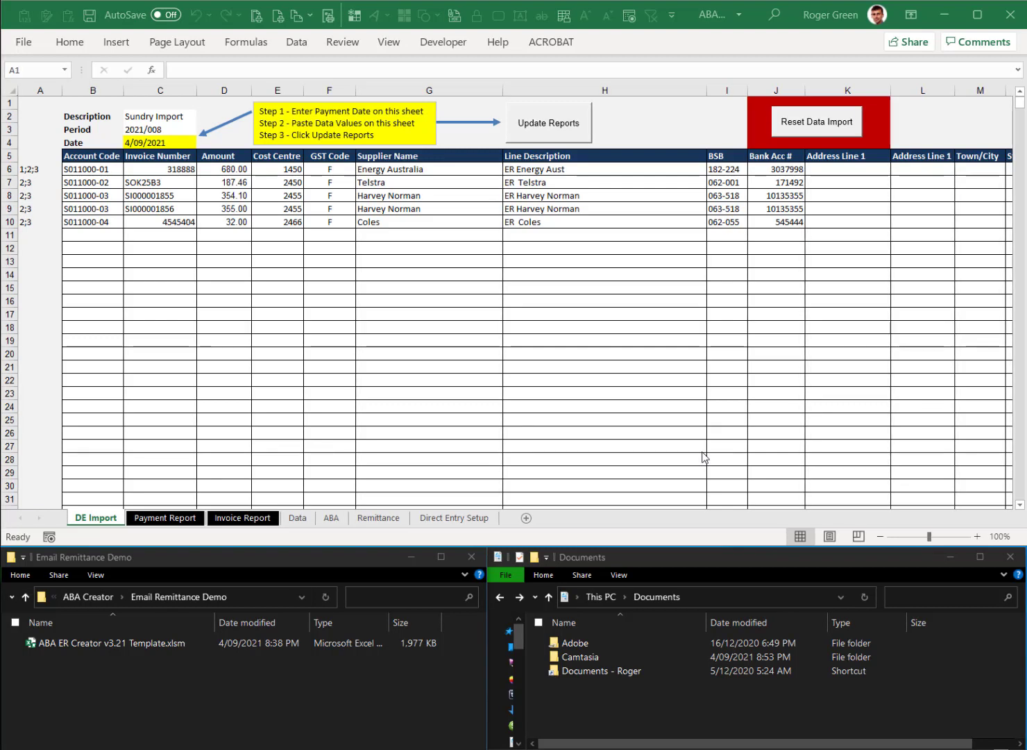
Regenerate the reports, then view the Payment Report and the 1,608.56 Invoice Report.
{"action": "left_click", "coordinate": [111, 643]}
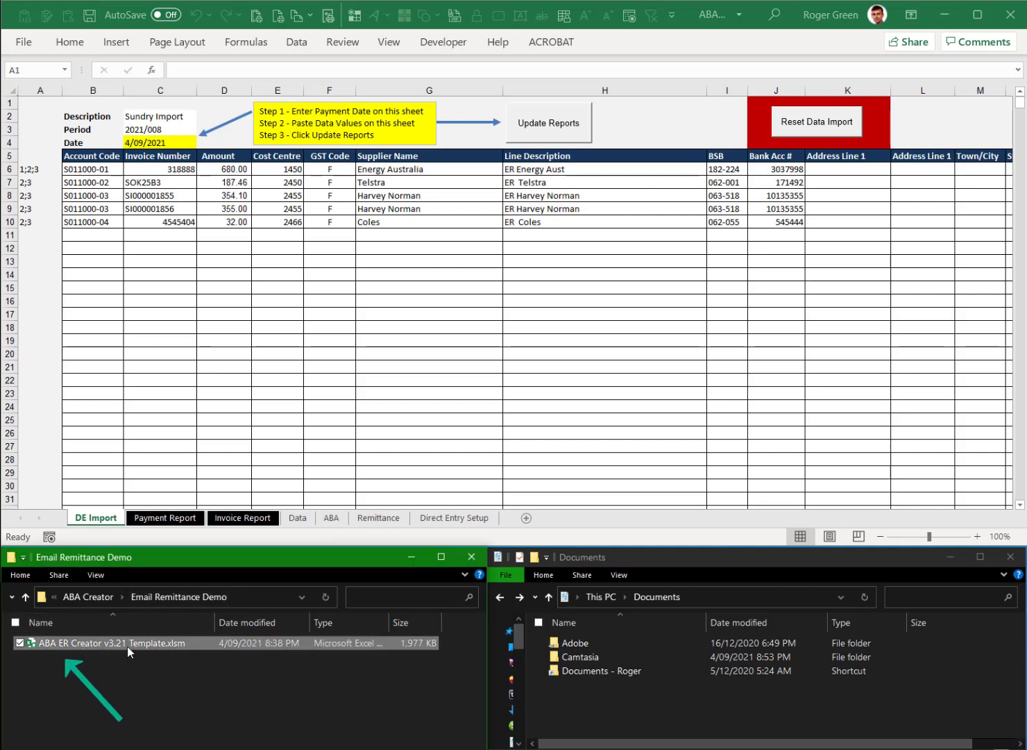
{"action": "mouse_move", "coordinate": [128, 648]}
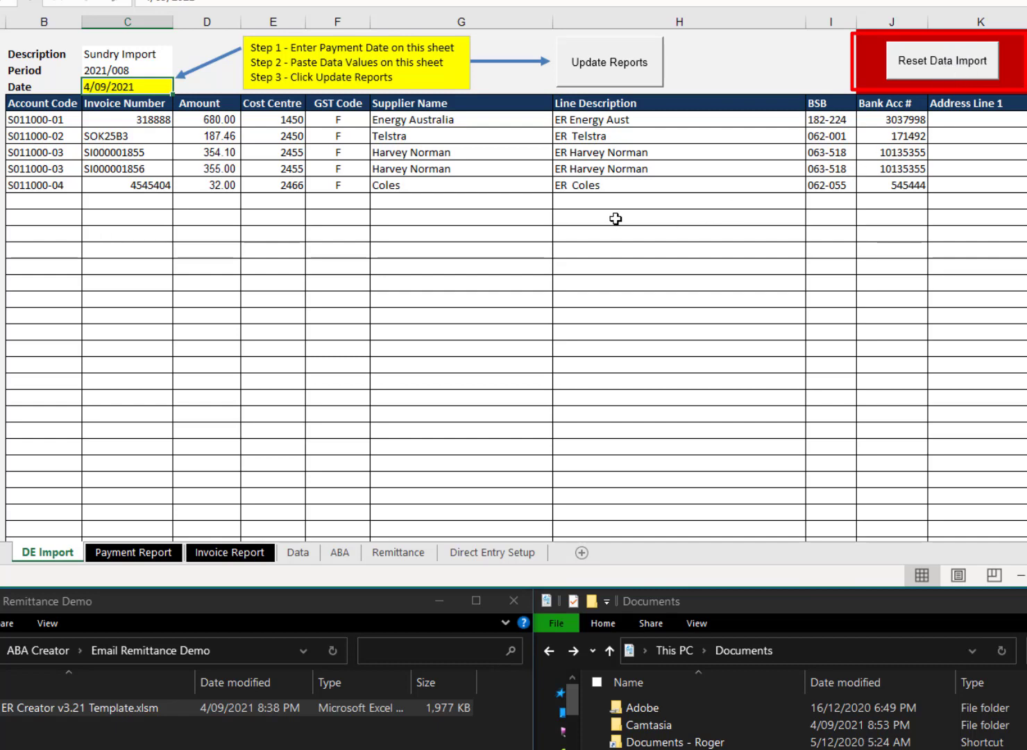
{"action": "mouse_move", "coordinate": [320, 96]}
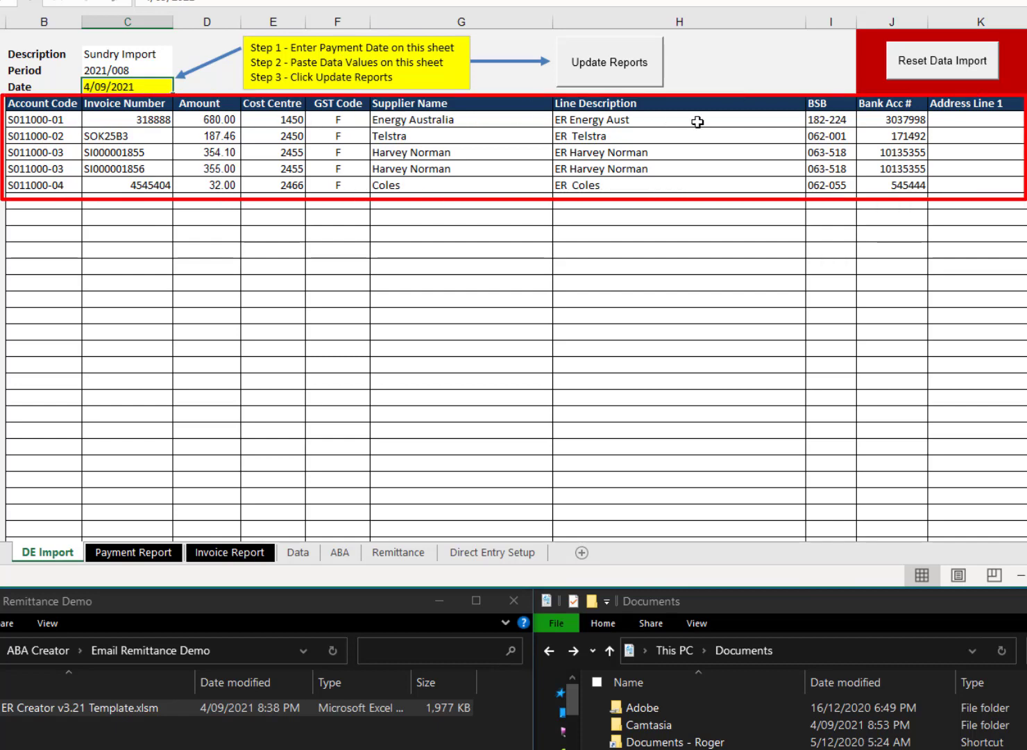
{"action": "mouse_move", "coordinate": [399, 186]}
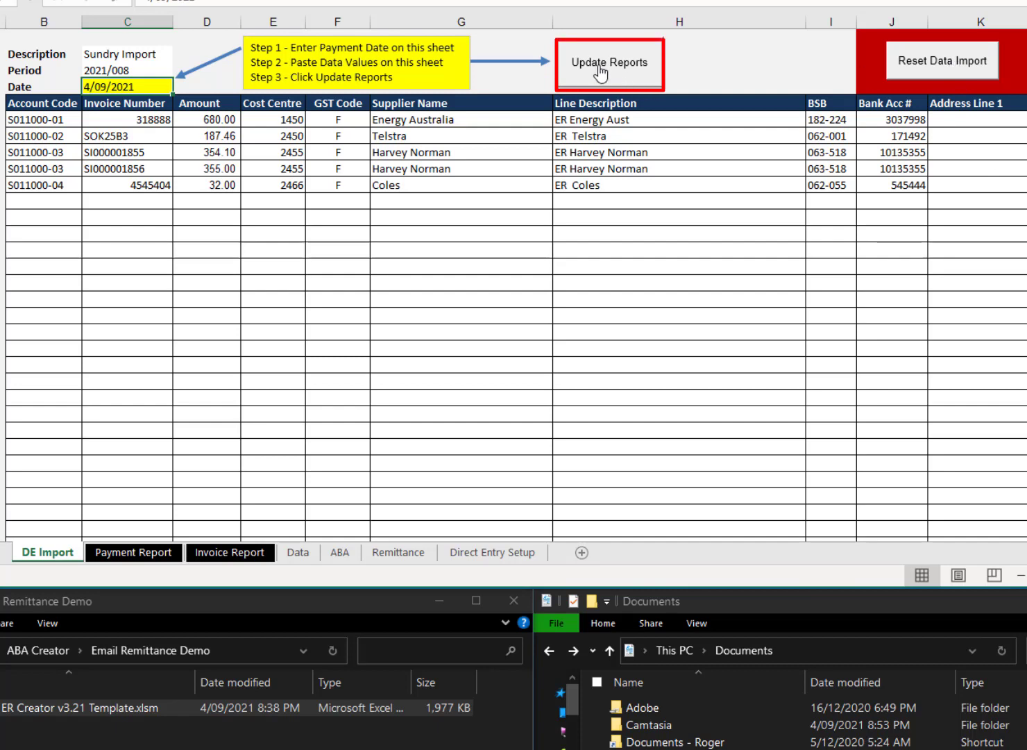
{"action": "left_click", "coordinate": [609, 62]}
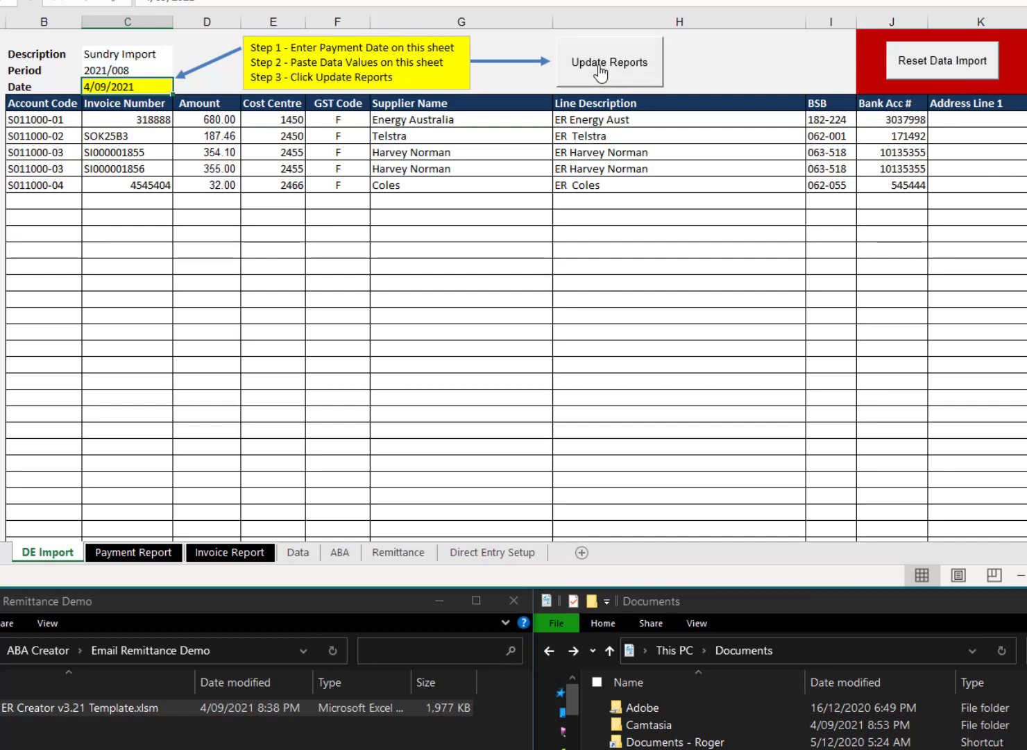
{"action": "left_click", "coordinate": [132, 552]}
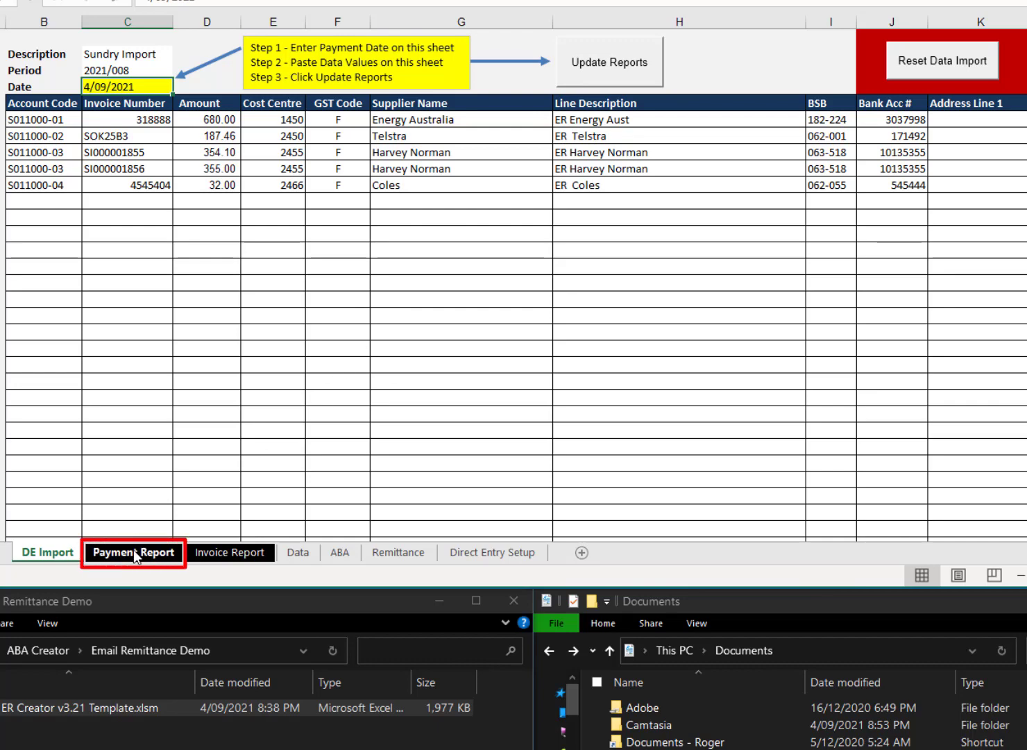
{"action": "left_click", "coordinate": [133, 552]}
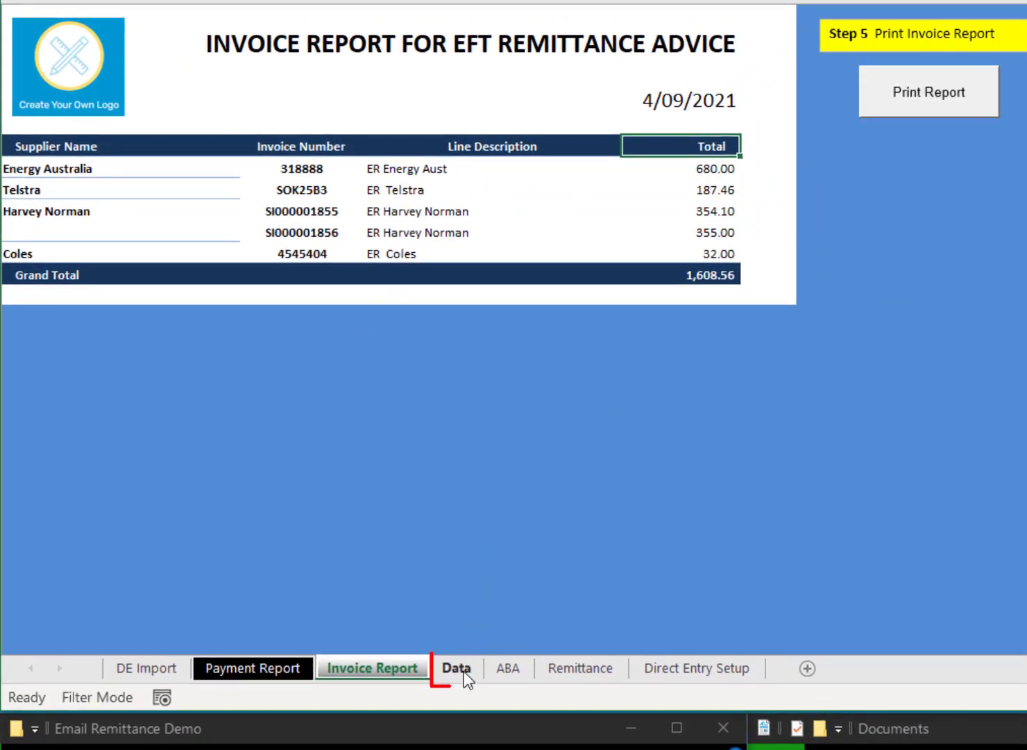
Show the Data sheet and fit its table to the last of the four supplier rows.
{"action": "left_click", "coordinate": [456, 668]}
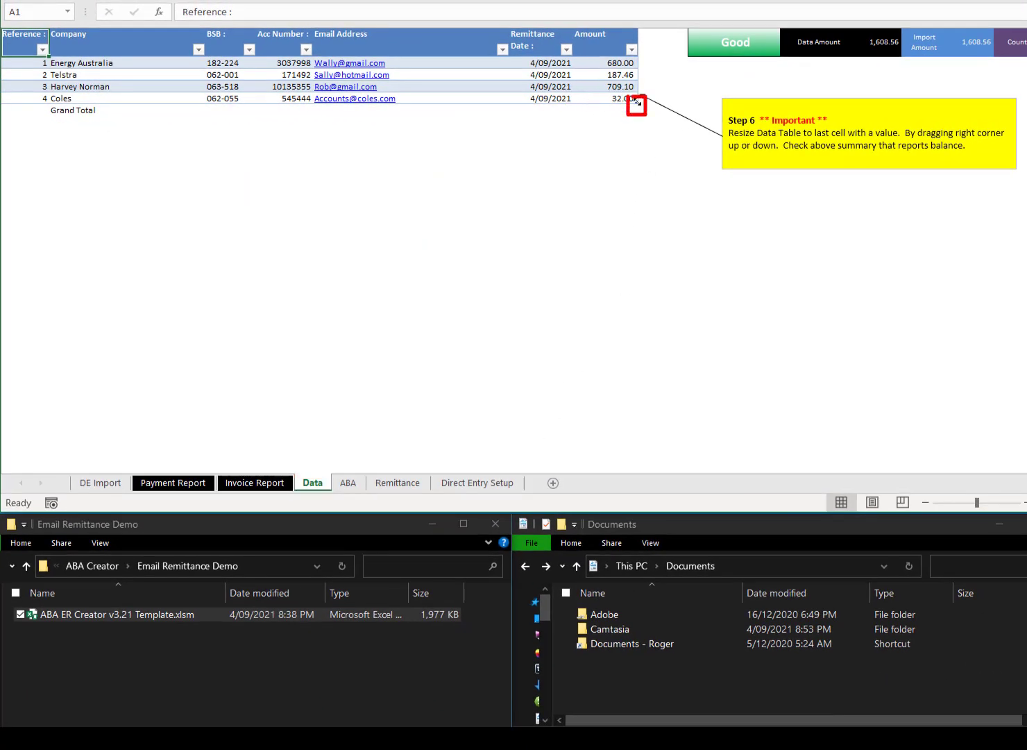
{"action": "left_click_drag", "start_coordinate": [636, 99], "coordinate": [636, 91]}
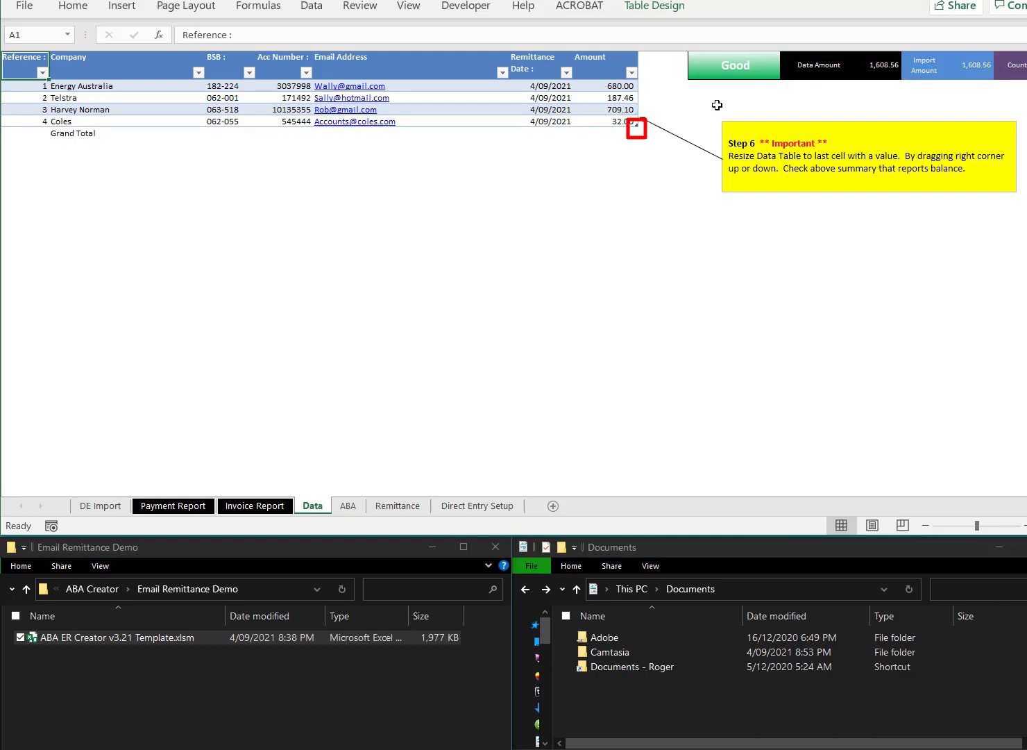
{"action": "mouse_move", "coordinate": [324, 204]}
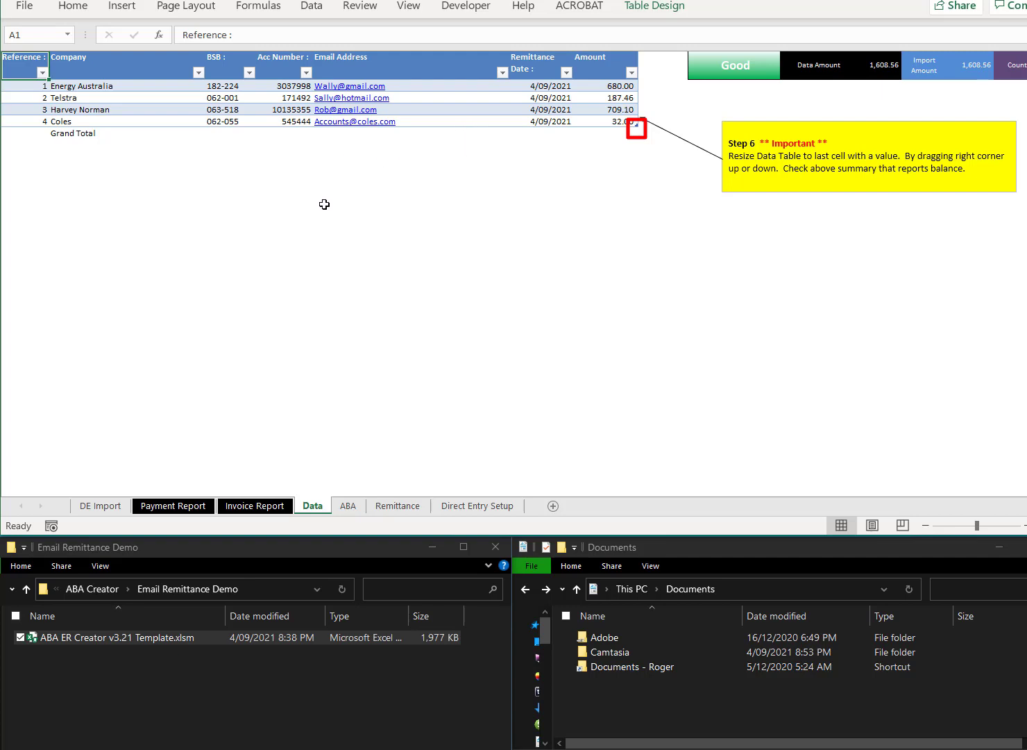
{"action": "mouse_move", "coordinate": [625, 196]}
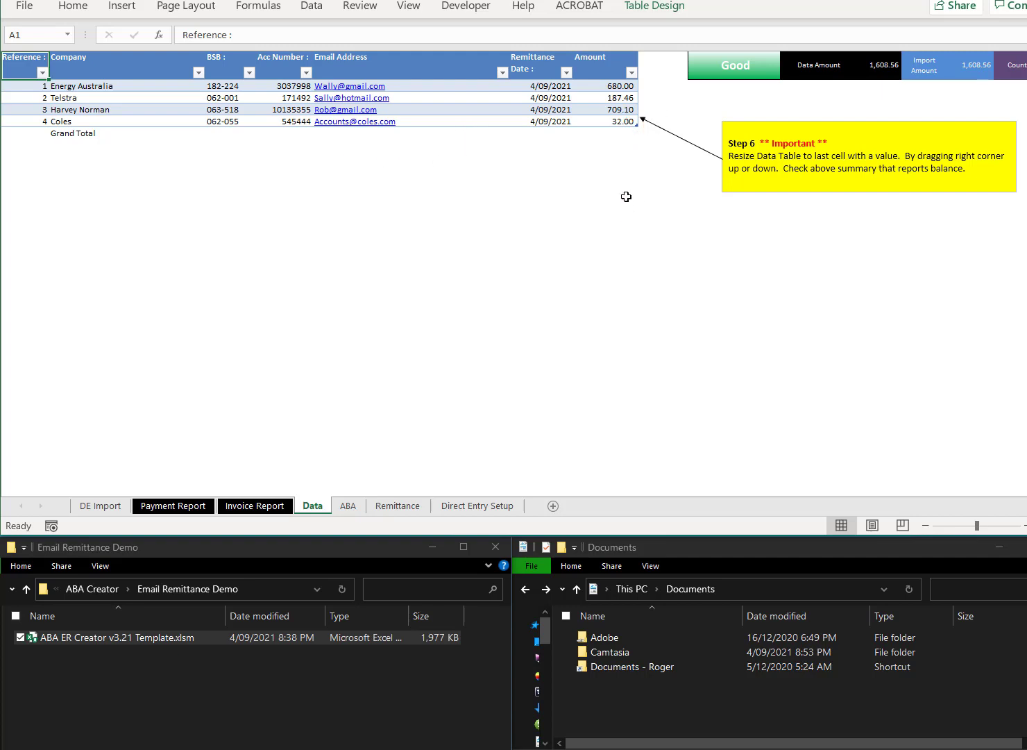
{"action": "left_click", "coordinate": [348, 506]}
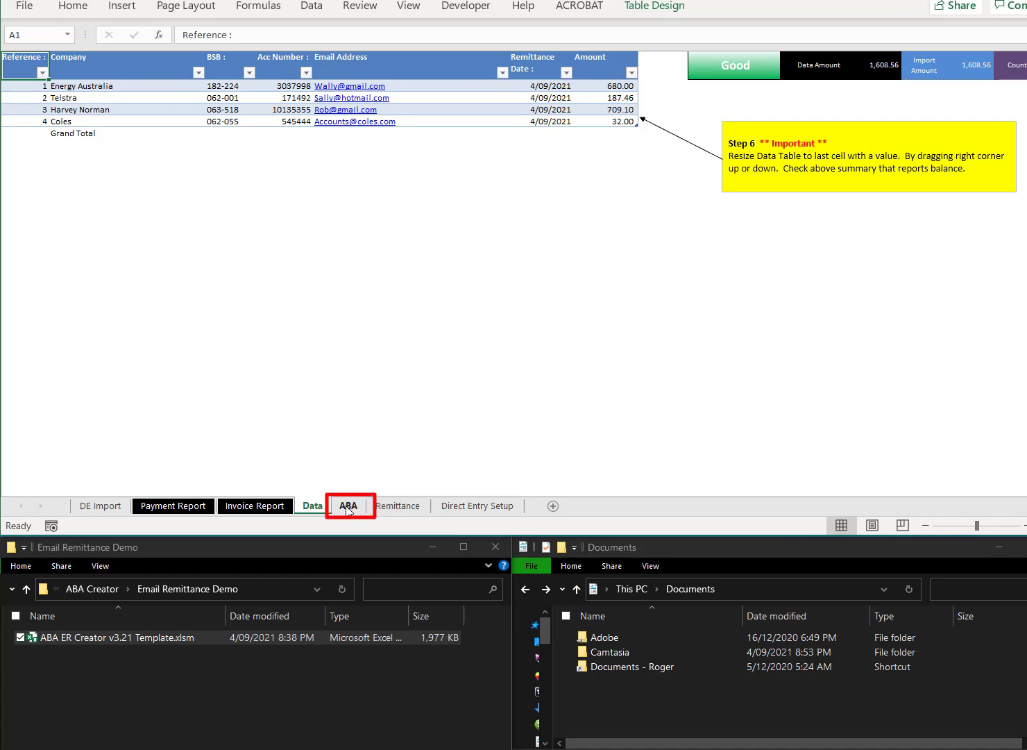
Create the ABA bank file from the ABA sheet and confirm.
{"action": "left_click", "coordinate": [348, 505]}
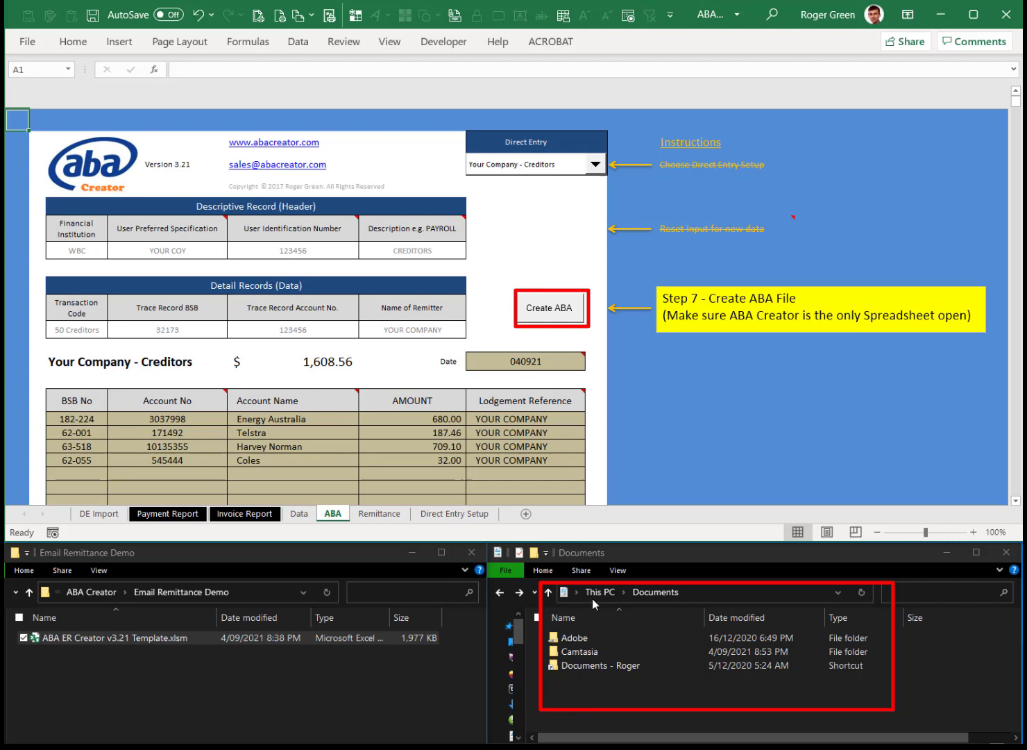
{"action": "left_click", "coordinate": [550, 308]}
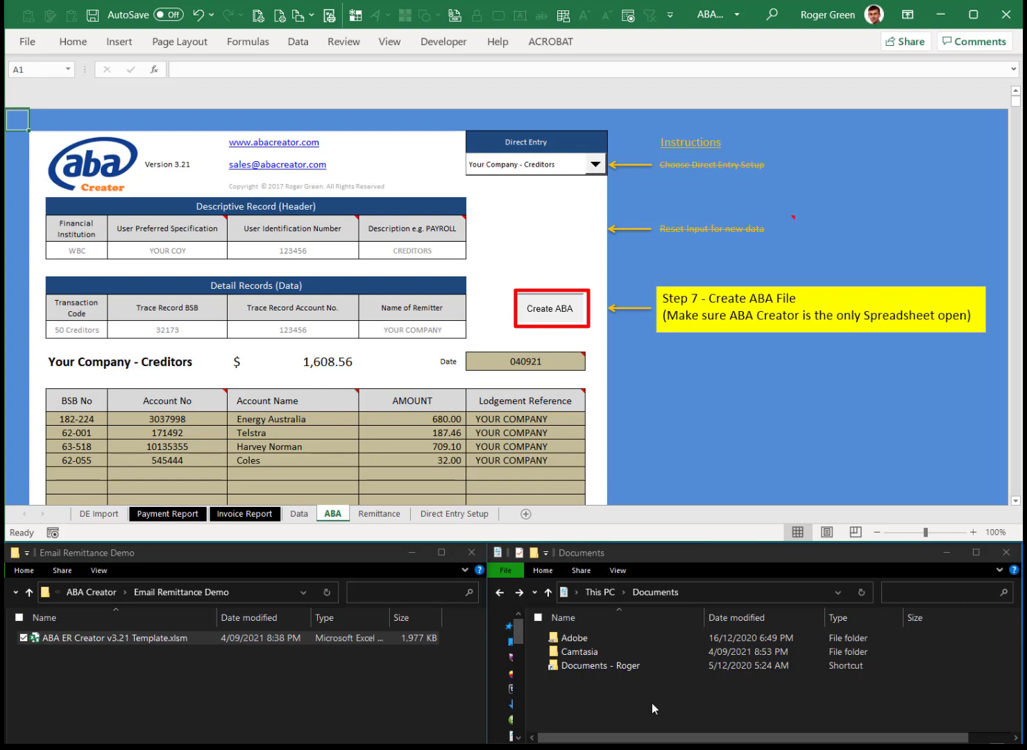
{"action": "left_click", "coordinate": [551, 309]}
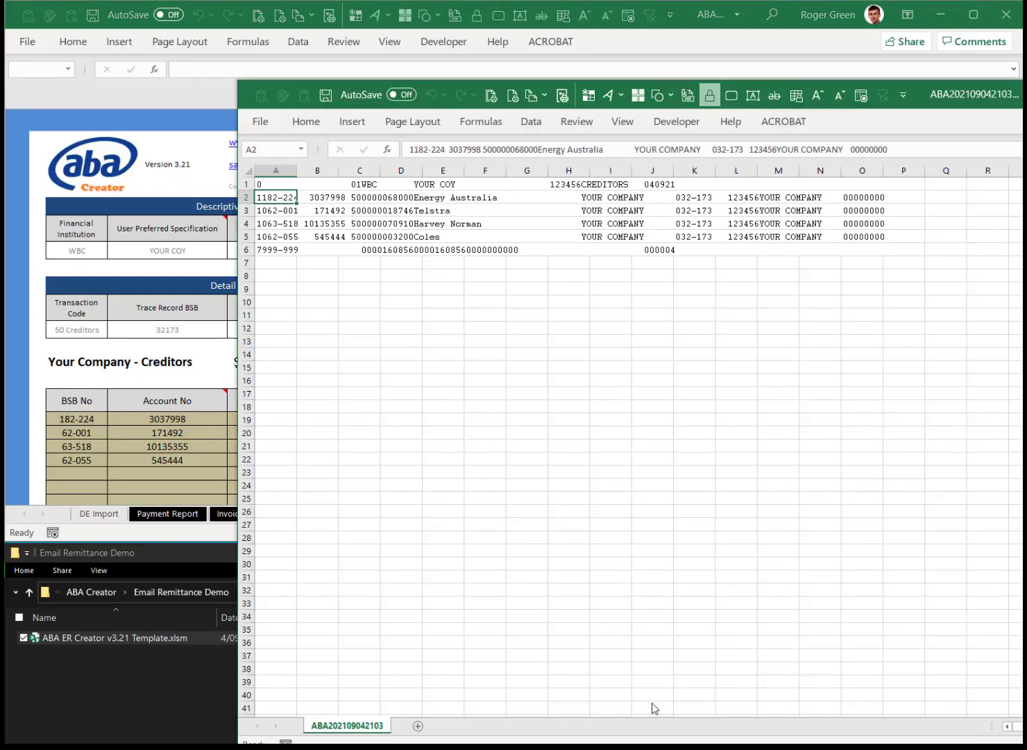
{"action": "mouse_move", "coordinate": [848, 281]}
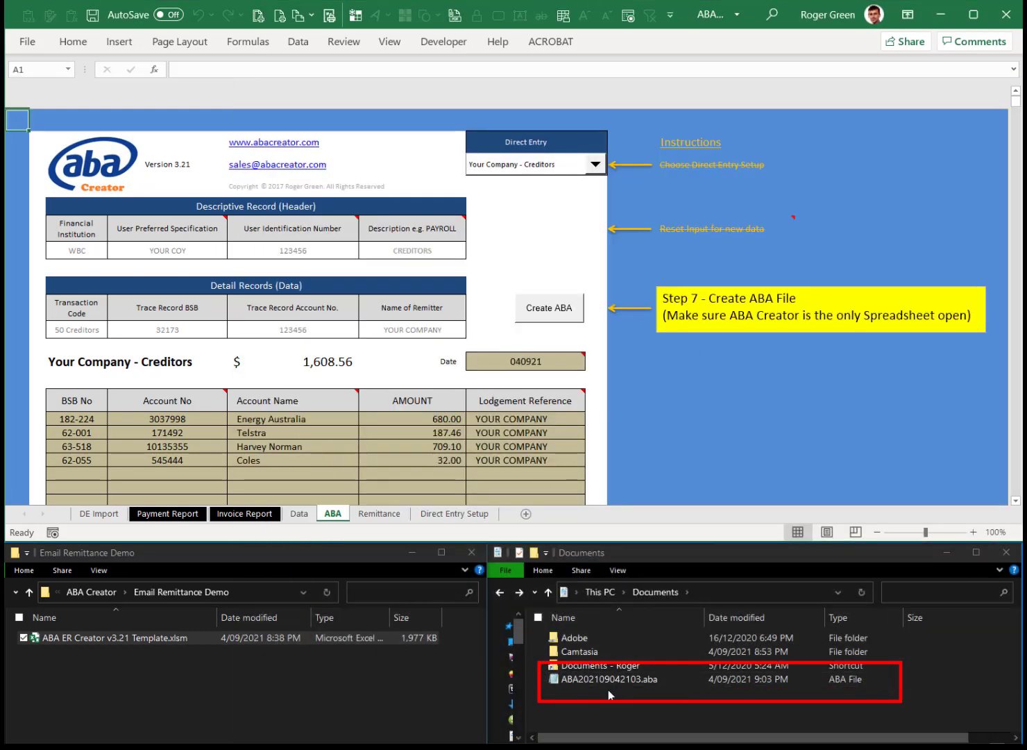
Open ABA202109042103.aba from Documents to inspect it, then close it.
{"action": "left_click", "coordinate": [604, 679]}
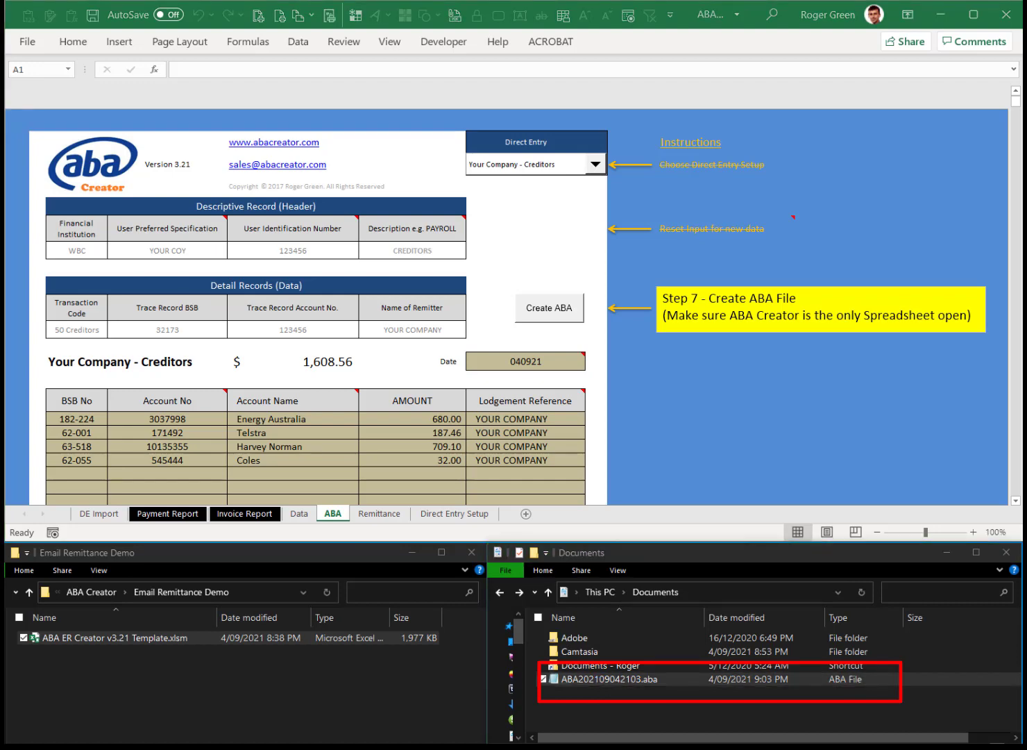
{"action": "double_click", "coordinate": [610, 679]}
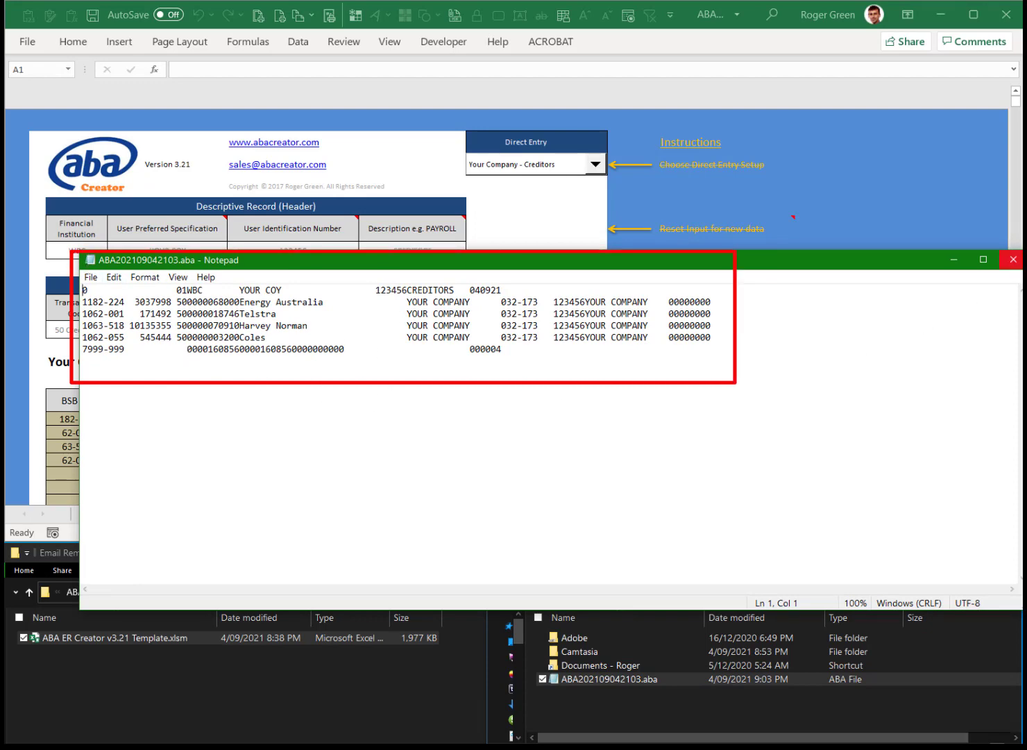
{"action": "left_click", "coordinate": [1012, 259]}
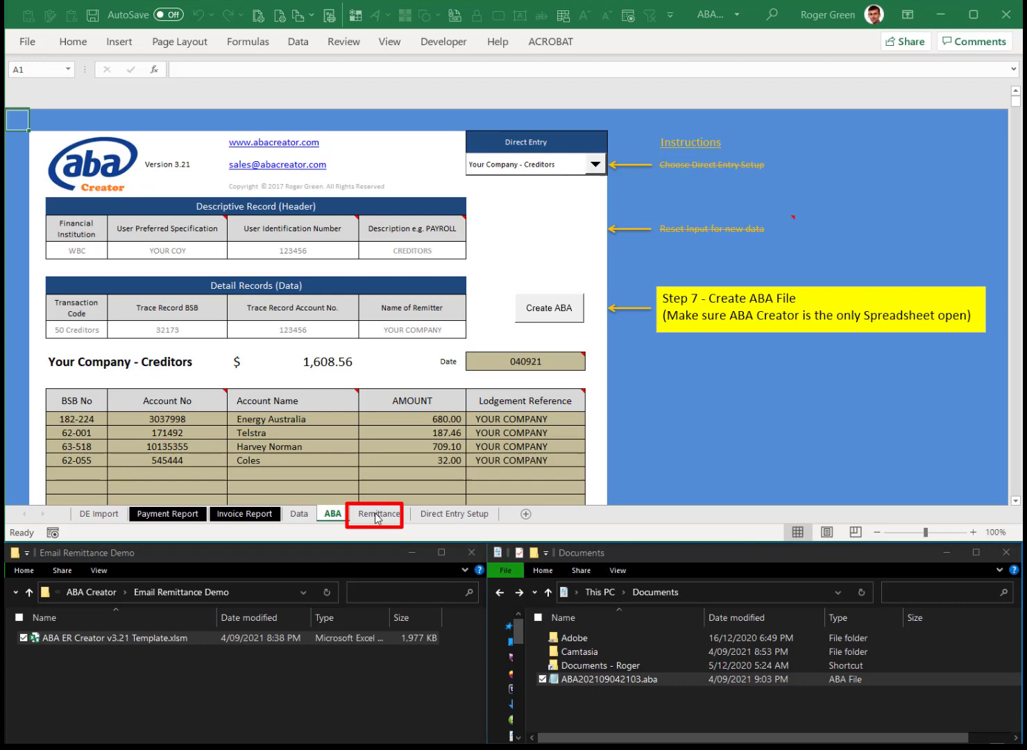
Show the Remittance sheet and update its show/hide lines.
{"action": "left_click", "coordinate": [374, 513]}
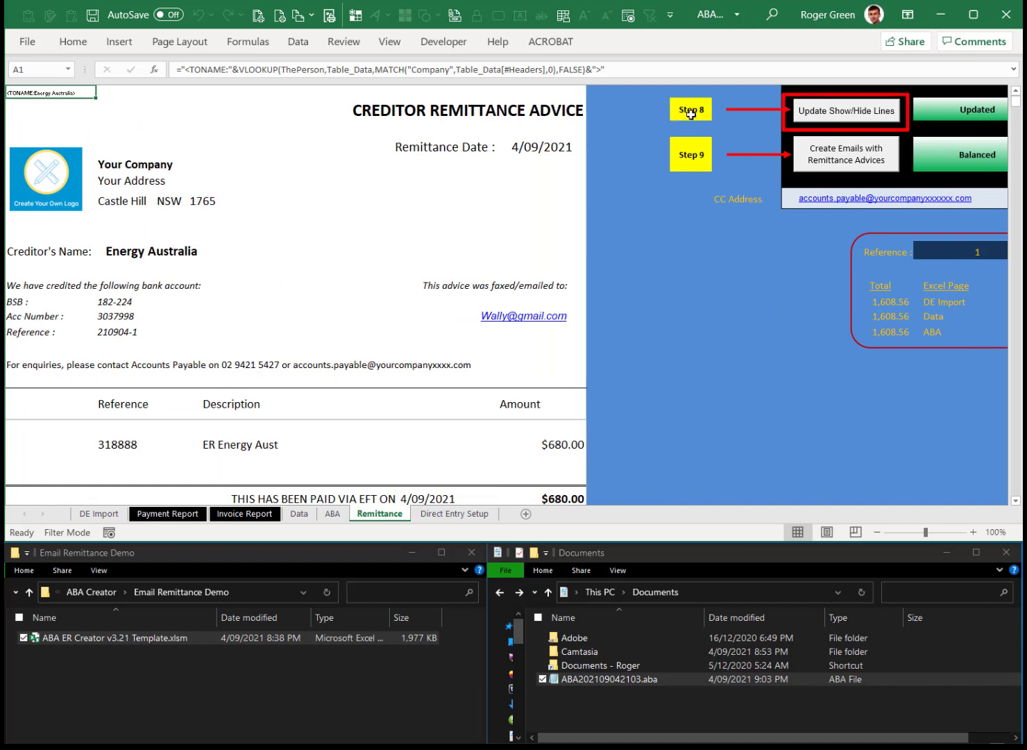
{"action": "left_click", "coordinate": [846, 111]}
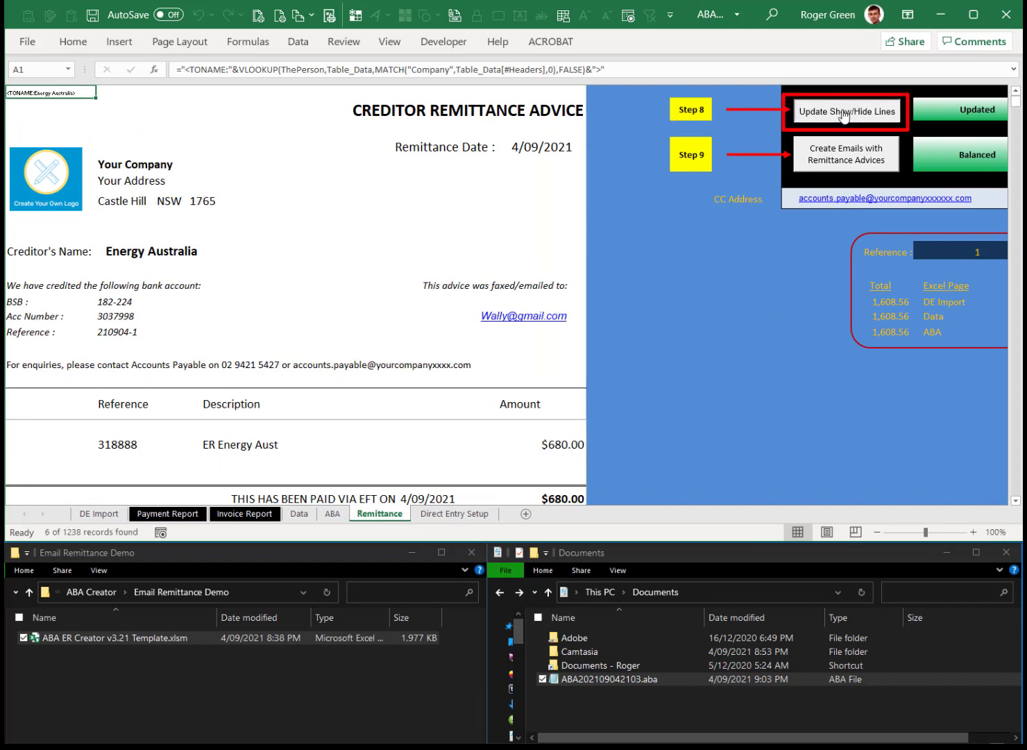
{"action": "mouse_move", "coordinate": [774, 163]}
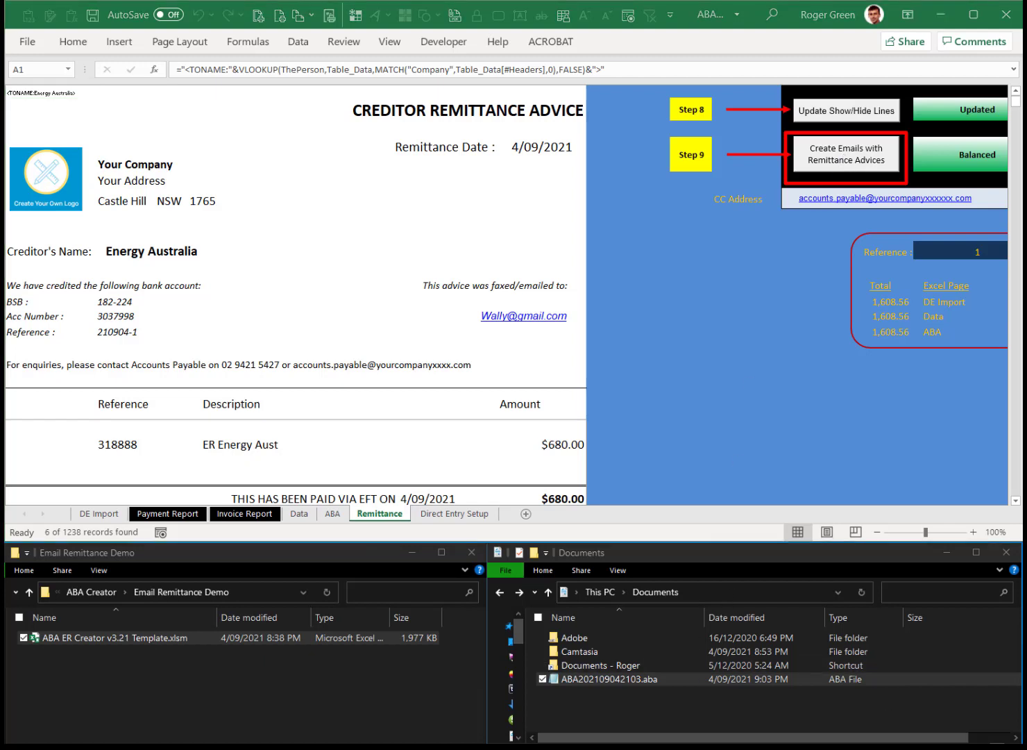
{"action": "left_click", "coordinate": [845, 154]}
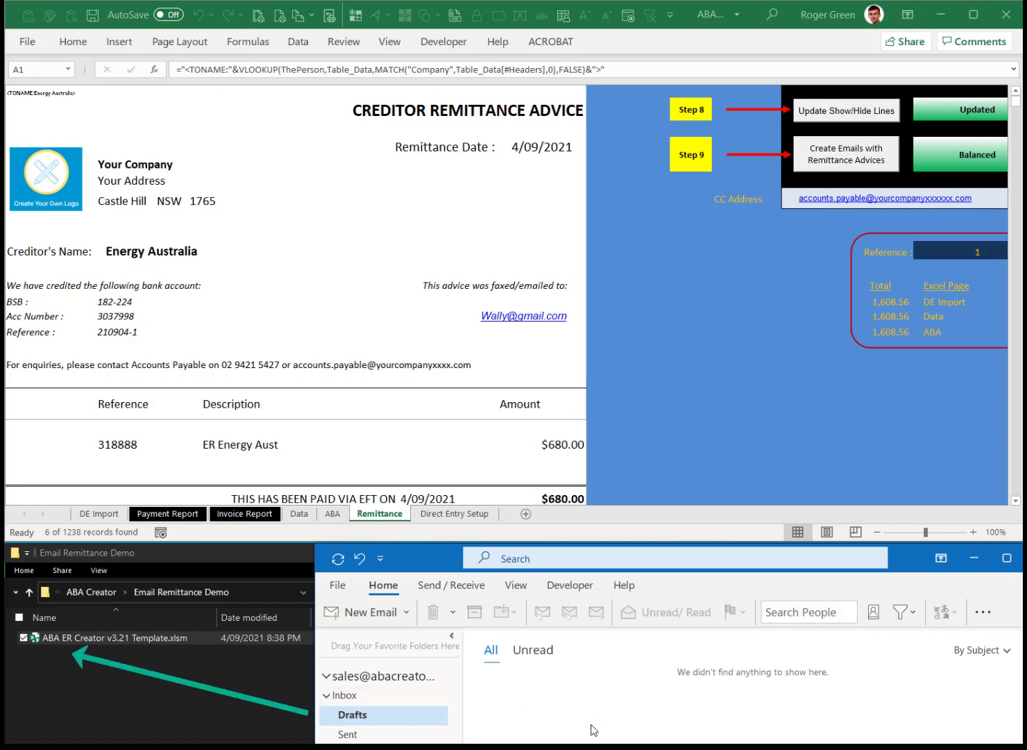
{"action": "mouse_move", "coordinate": [652, 713]}
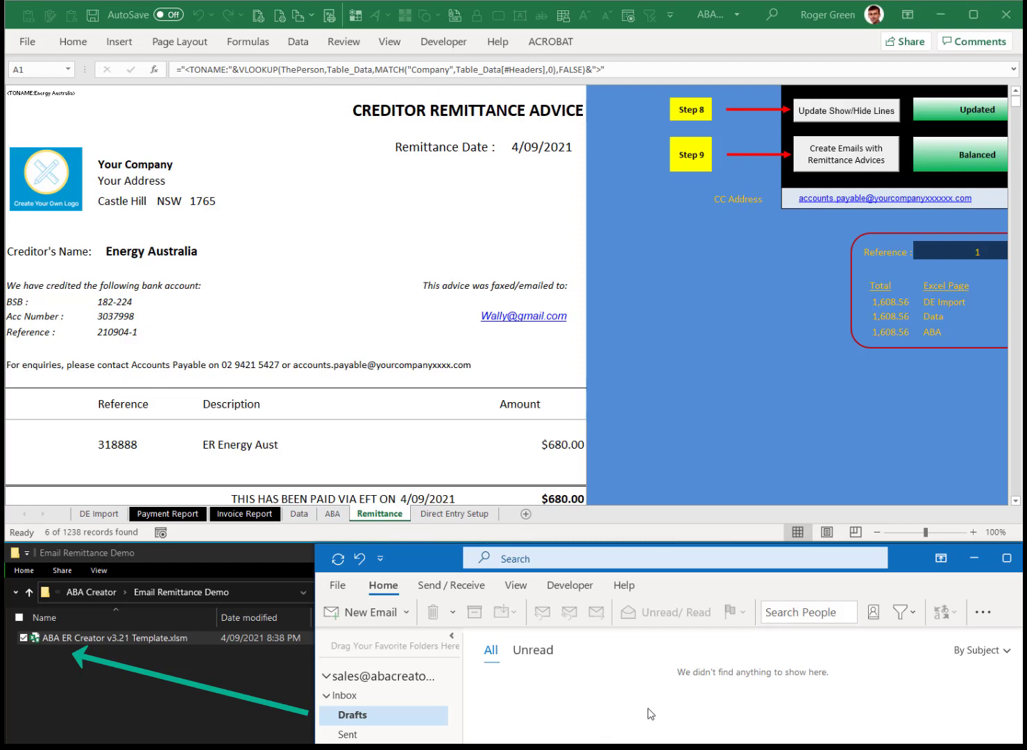
{"action": "left_click", "coordinate": [845, 153]}
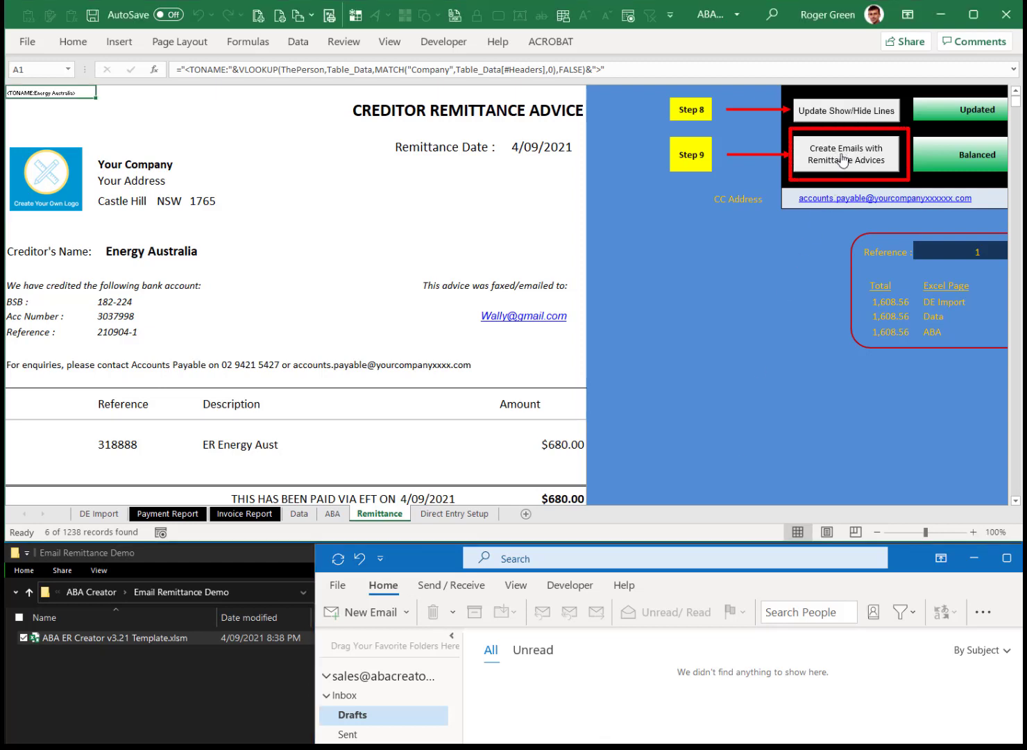
Create emails with remittance advices, confirm with Yes, and dismiss the Completed message.
{"action": "left_click", "coordinate": [846, 153]}
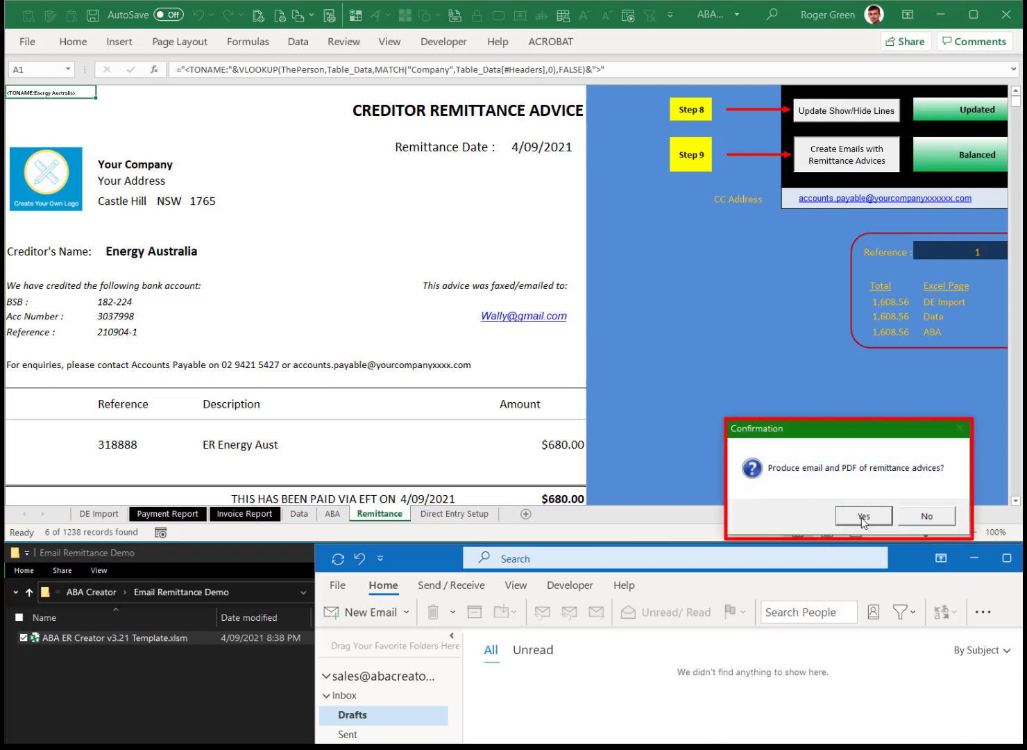
{"action": "left_click", "coordinate": [864, 516]}
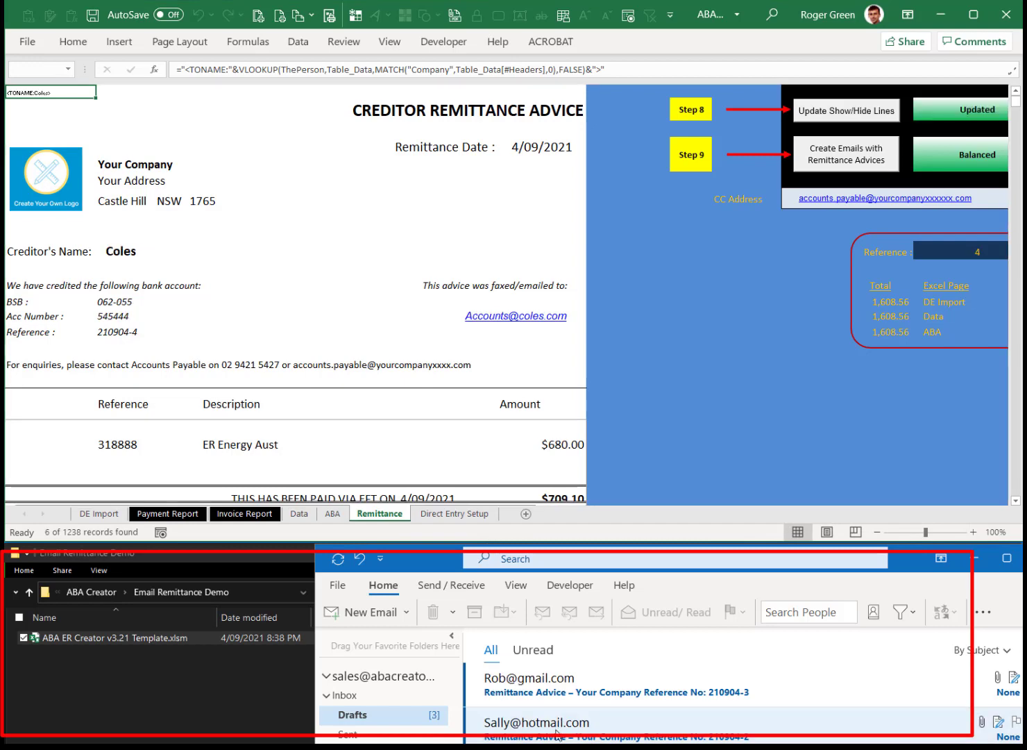
{"action": "left_click", "coordinate": [846, 154]}
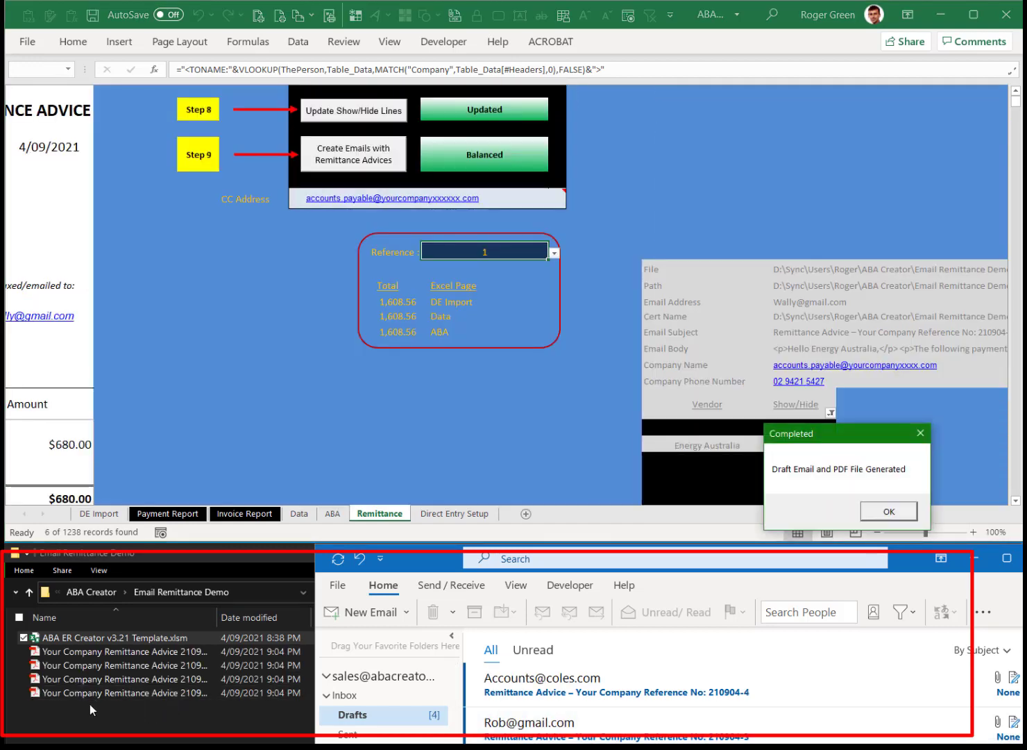
{"action": "left_click", "coordinate": [121, 651]}
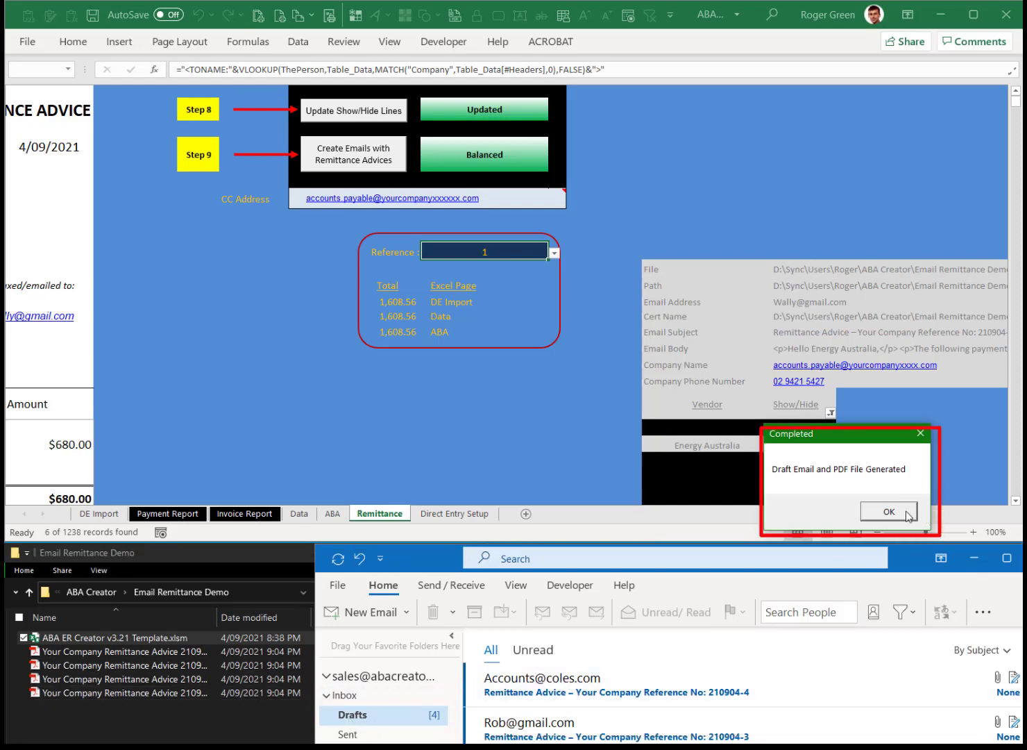
{"action": "left_click", "coordinate": [887, 511]}
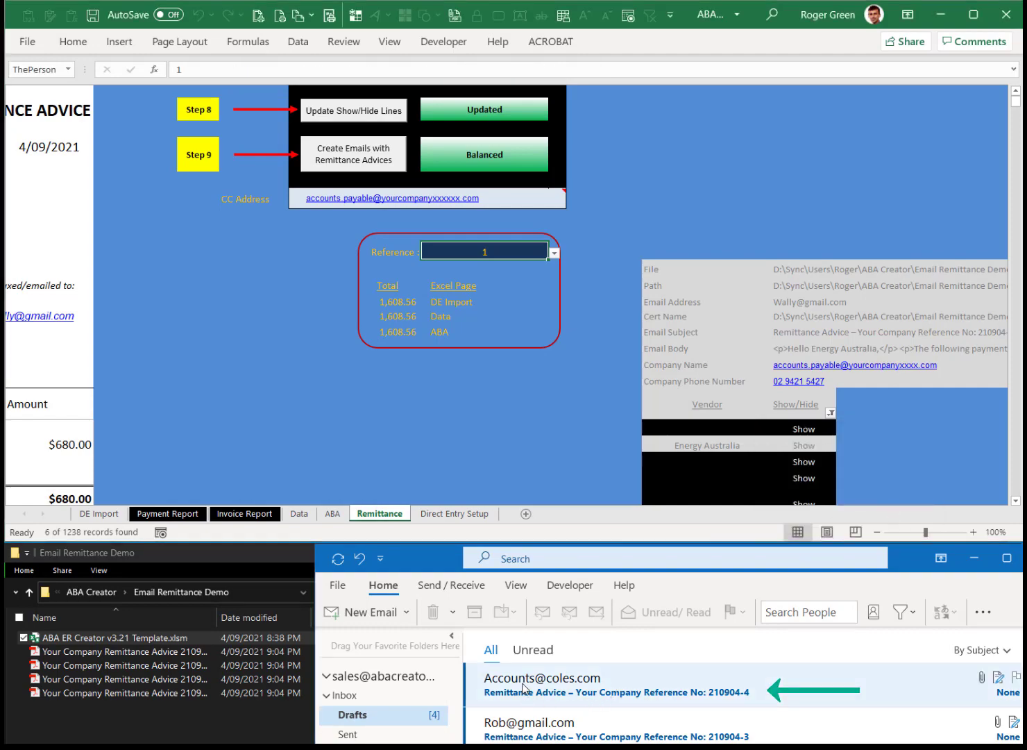
{"action": "double_click", "coordinate": [615, 685]}
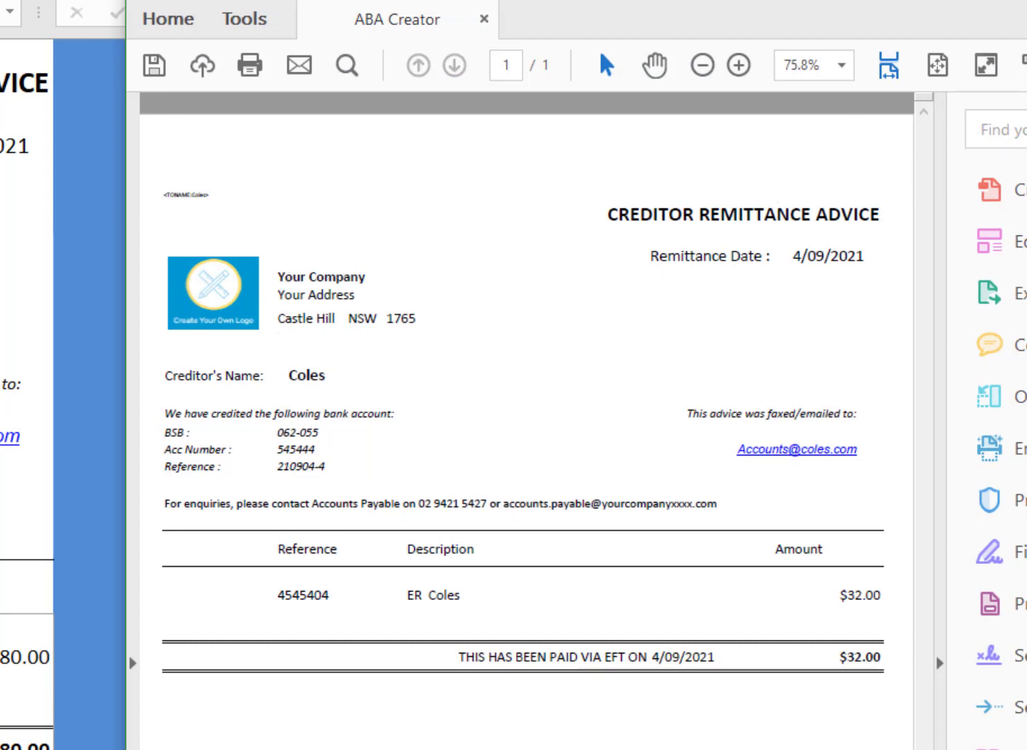
{"action": "left_click", "coordinate": [299, 64]}
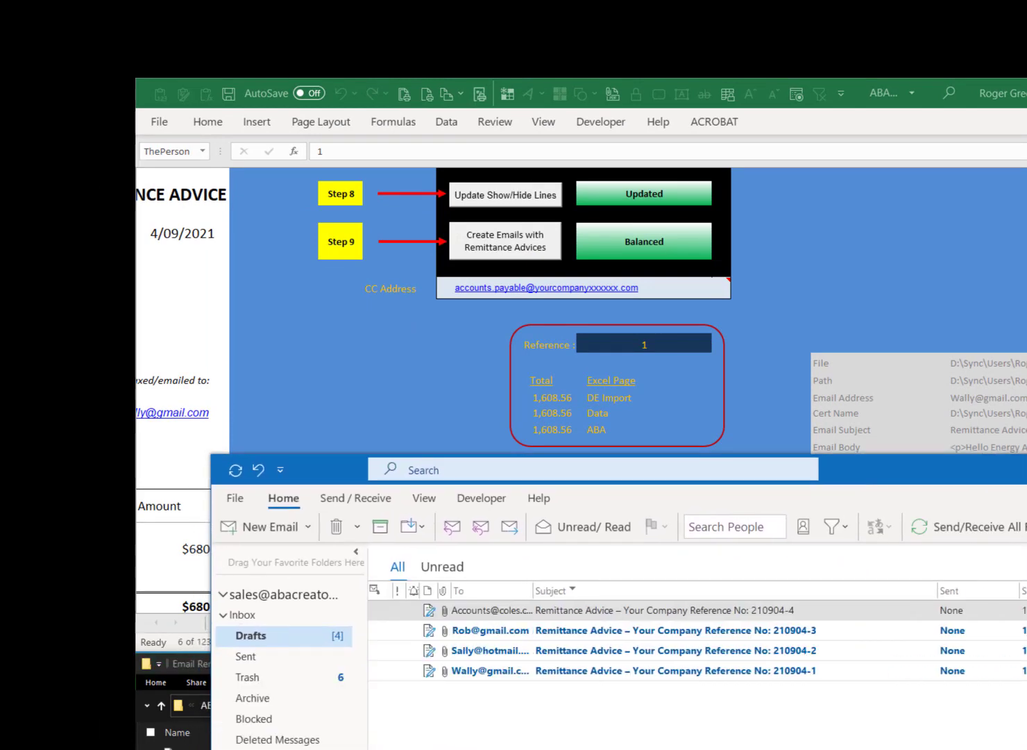
Put Outlook away and show Excel's DE Import sheet with five payment lines.
{"action": "left_click", "coordinate": [625, 610]}
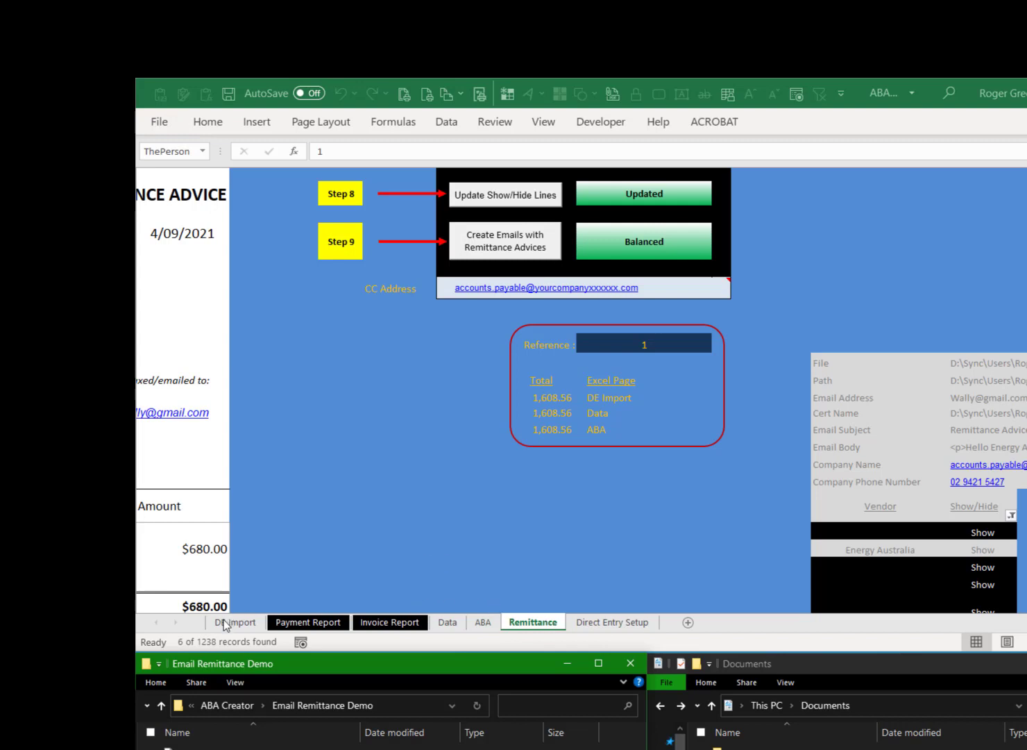
{"action": "mouse_move", "coordinate": [225, 627]}
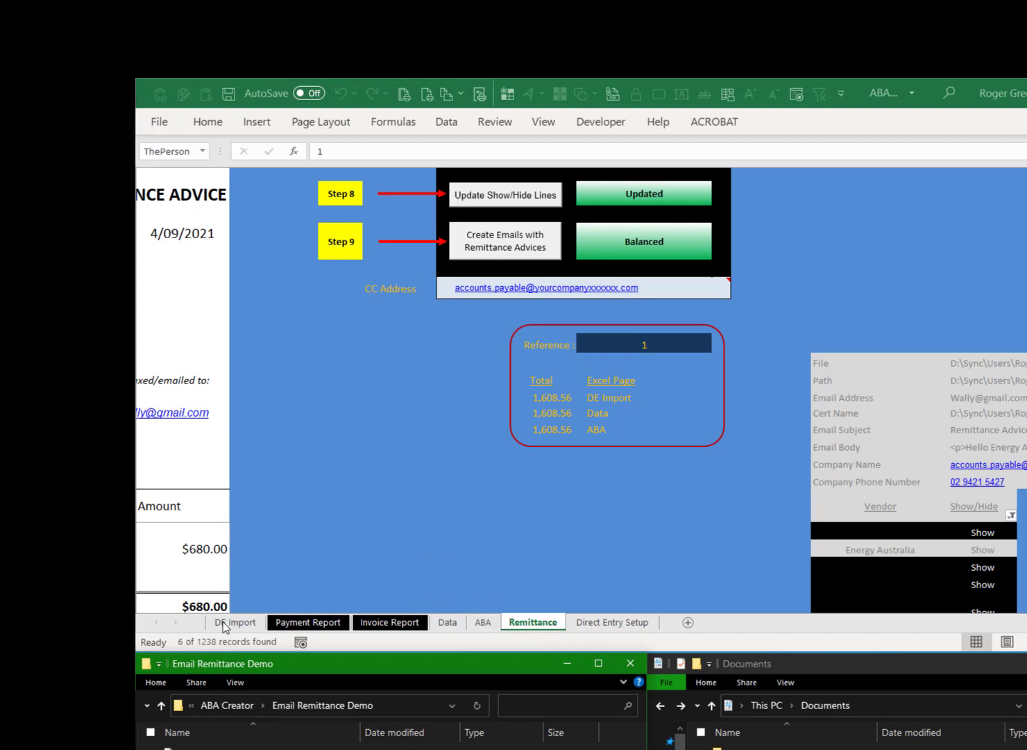
{"action": "left_click", "coordinate": [235, 622]}
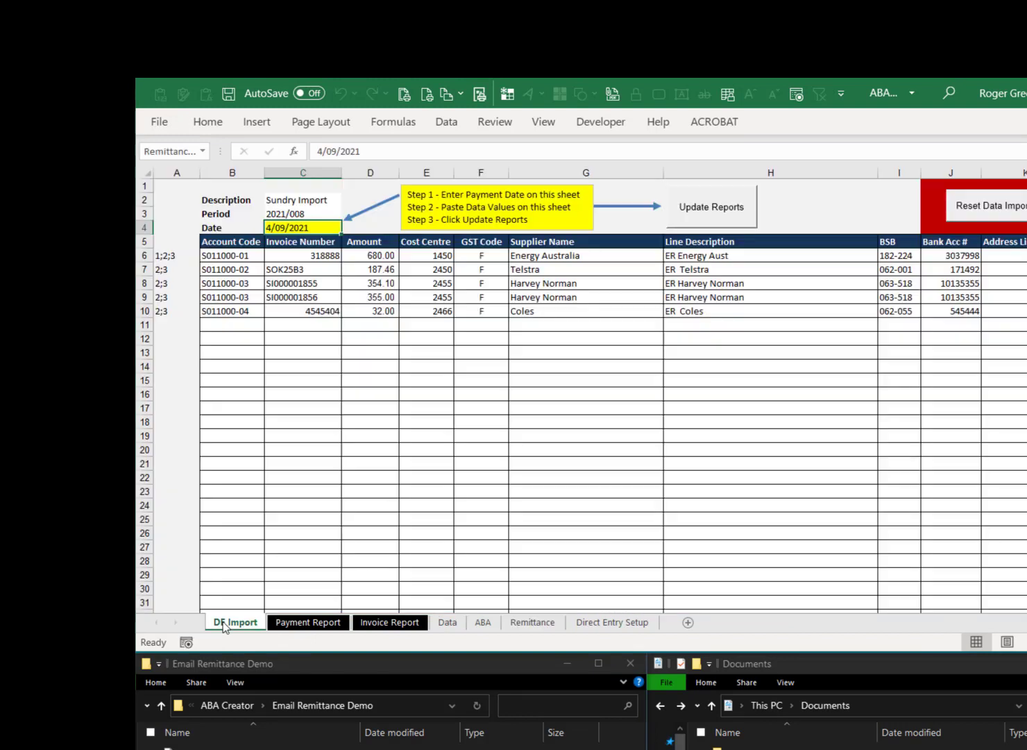
{"action": "mouse_move", "coordinate": [374, 370]}
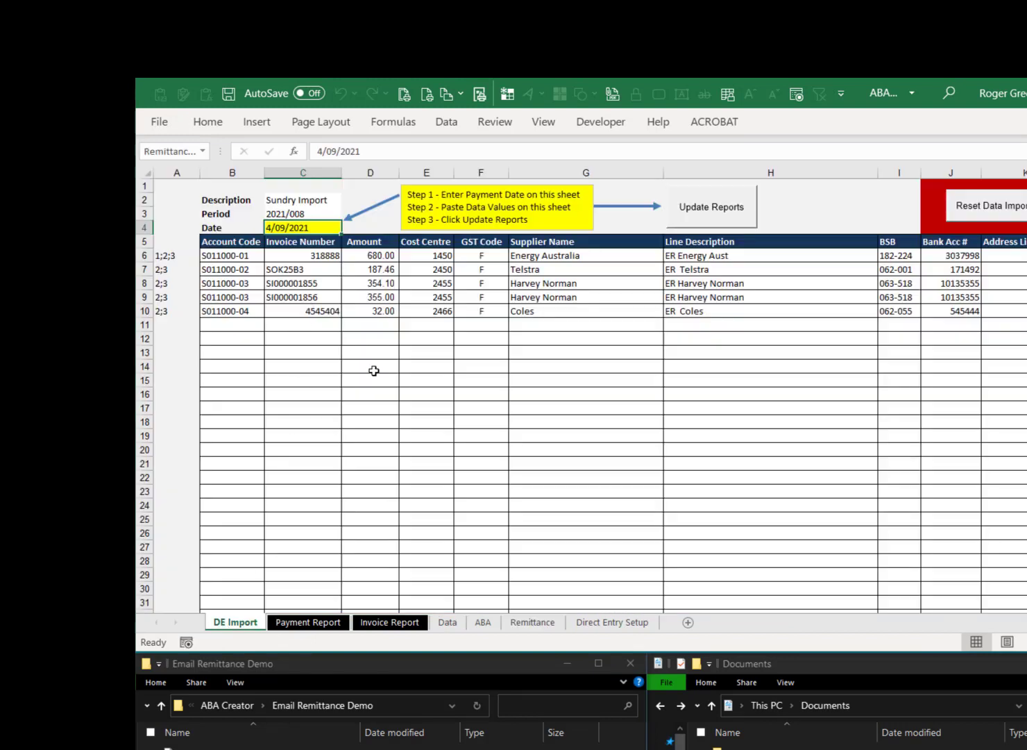
{"action": "mouse_move", "coordinate": [627, 514]}
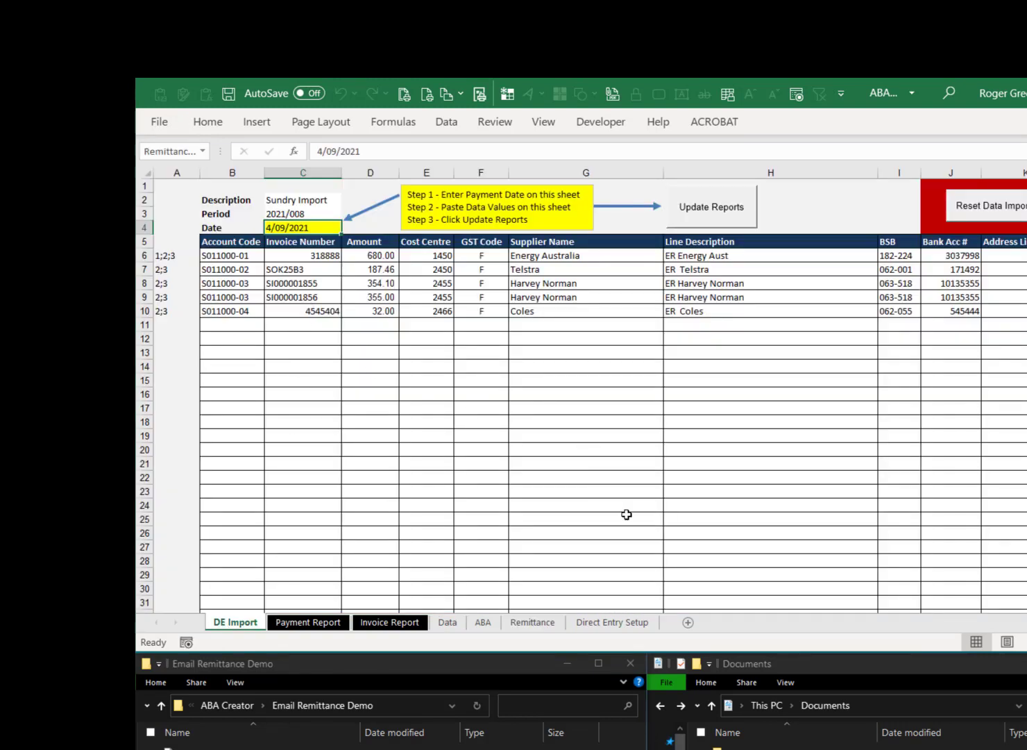